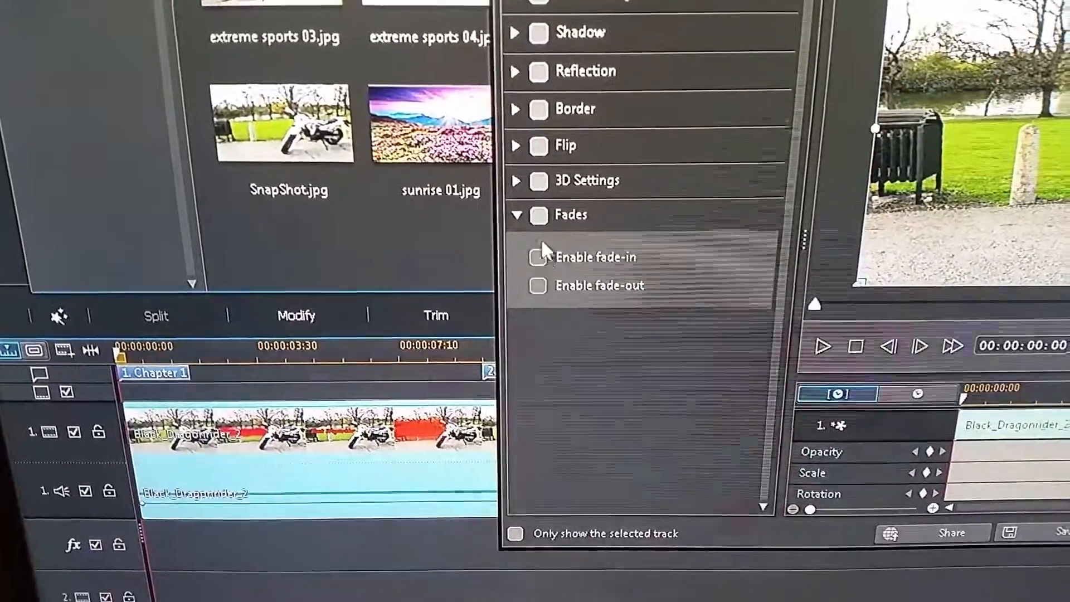
# In PiP Designer, enable Fades with both fade-in and fade-out on Black_Dragonrider_2.
pyautogui.click(538, 215)
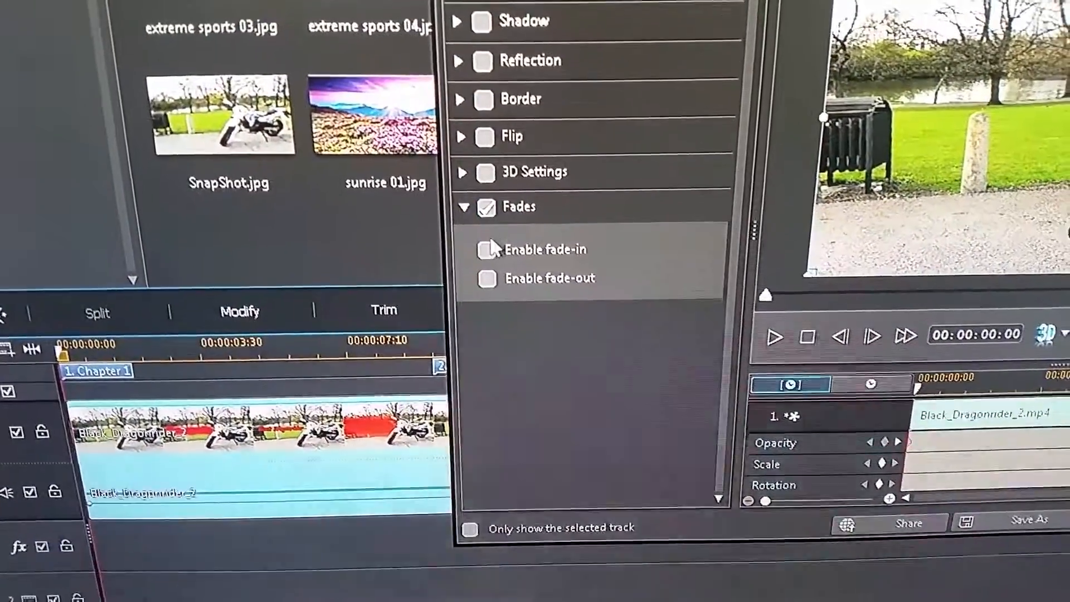
pyautogui.click(487, 249)
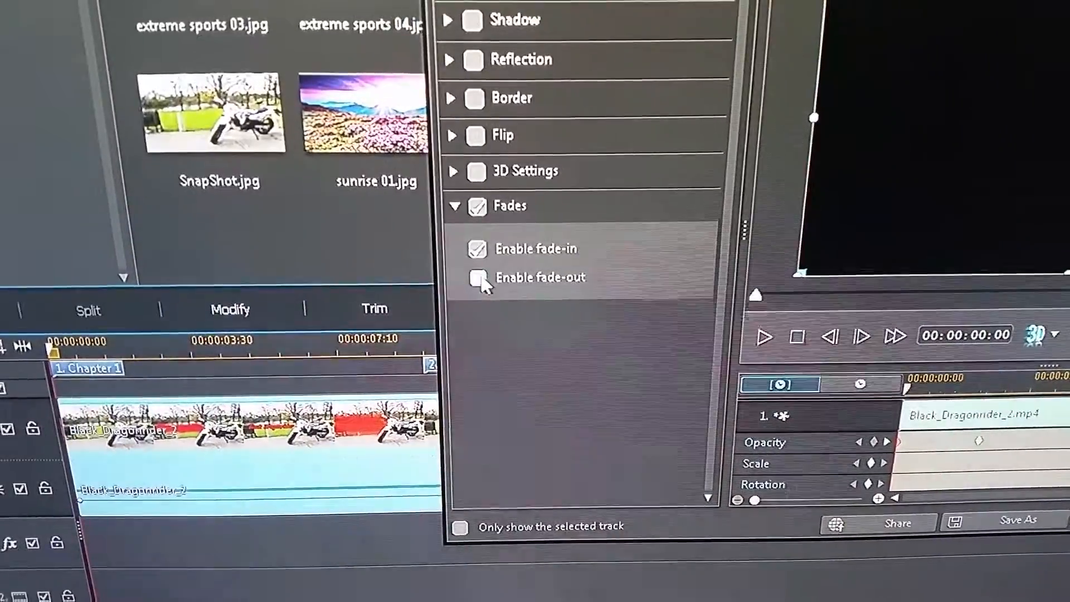
pyautogui.click(475, 277)
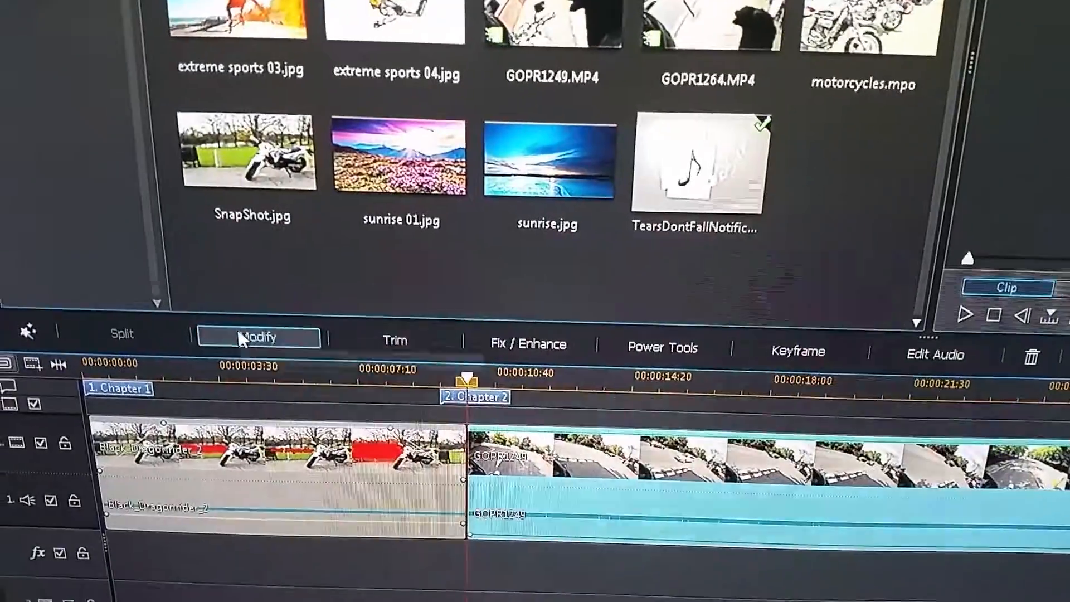
# Enable Fades and fade-in for the GOPR1249 clip in PiP Designer, then save.
pyautogui.click(258, 337)
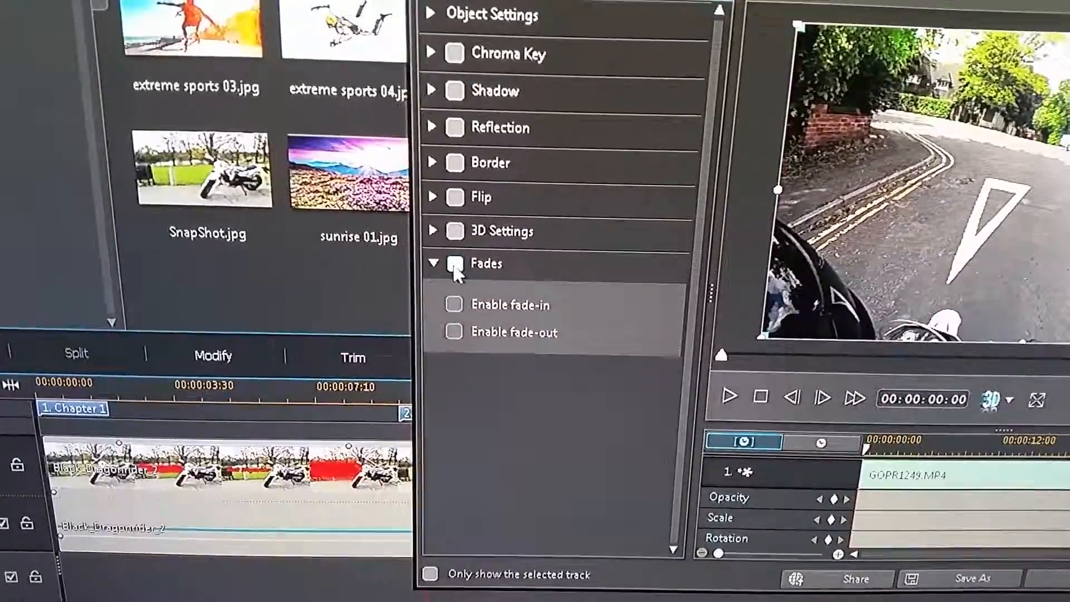
pyautogui.click(453, 264)
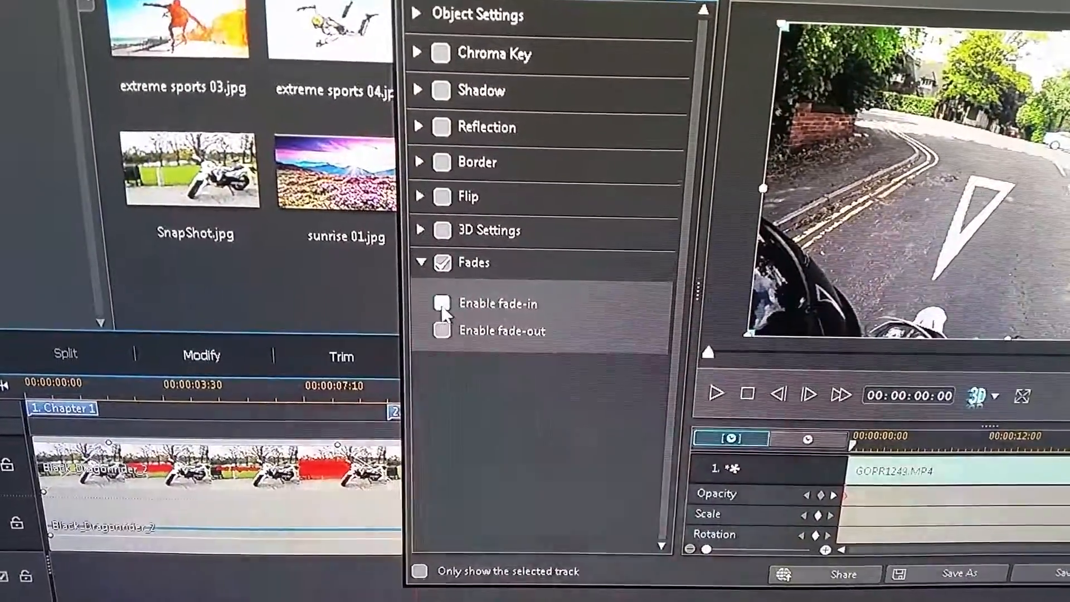
pyautogui.click(441, 303)
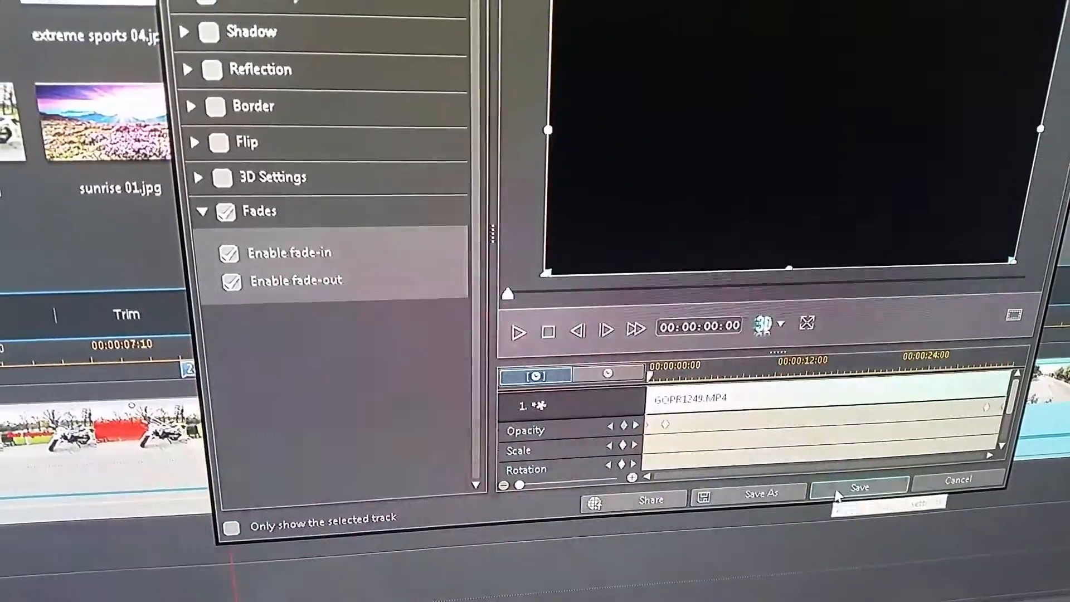
pyautogui.click(858, 487)
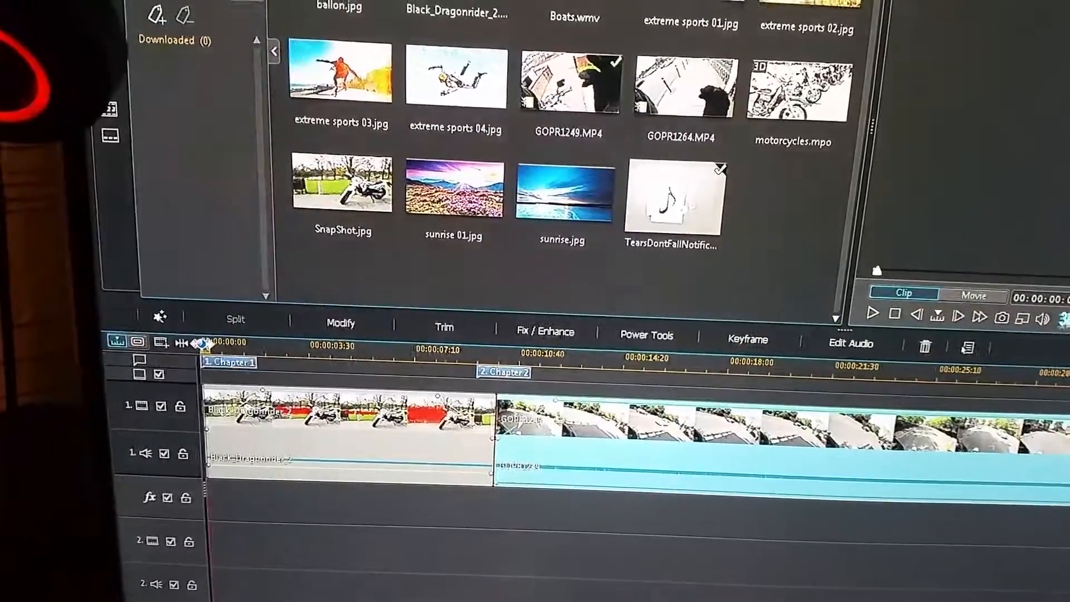
# Switch the preview to Movie mode and play back the timeline with both clips.
pyautogui.click(975, 299)
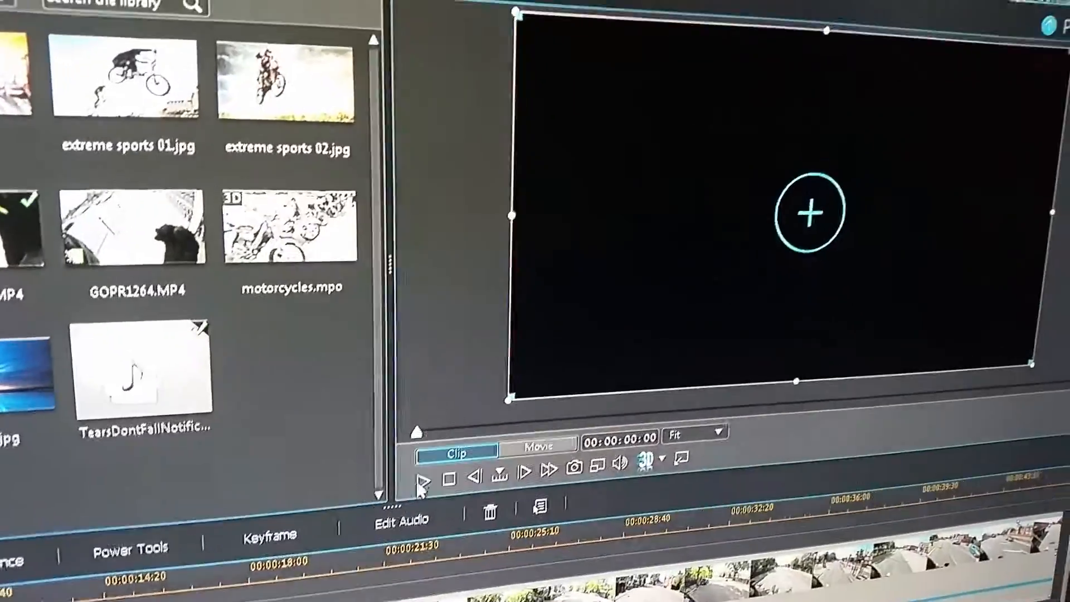
pyautogui.click(423, 478)
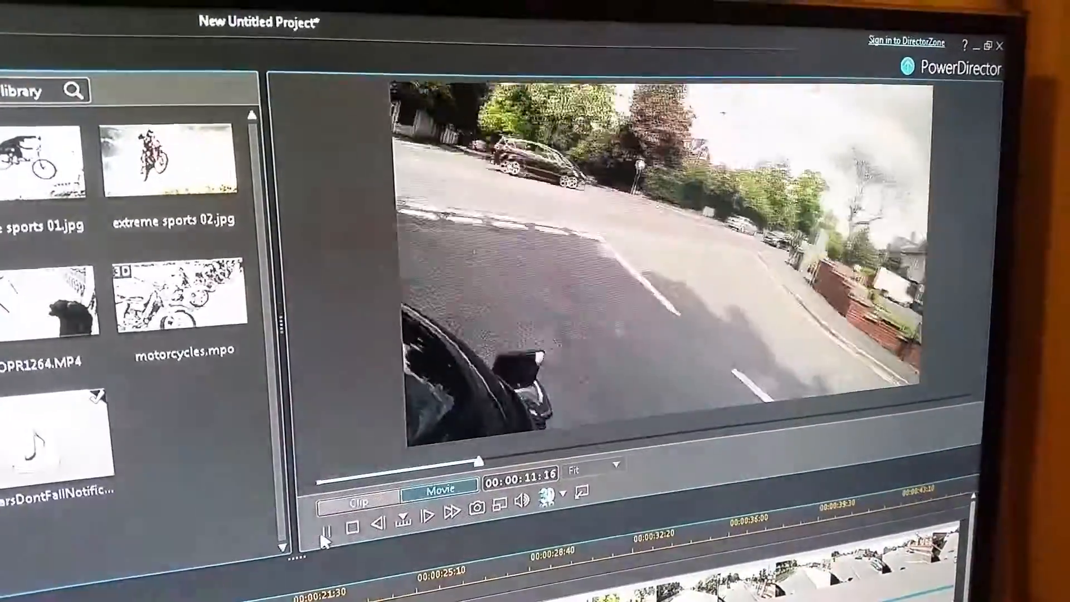
pyautogui.click(426, 516)
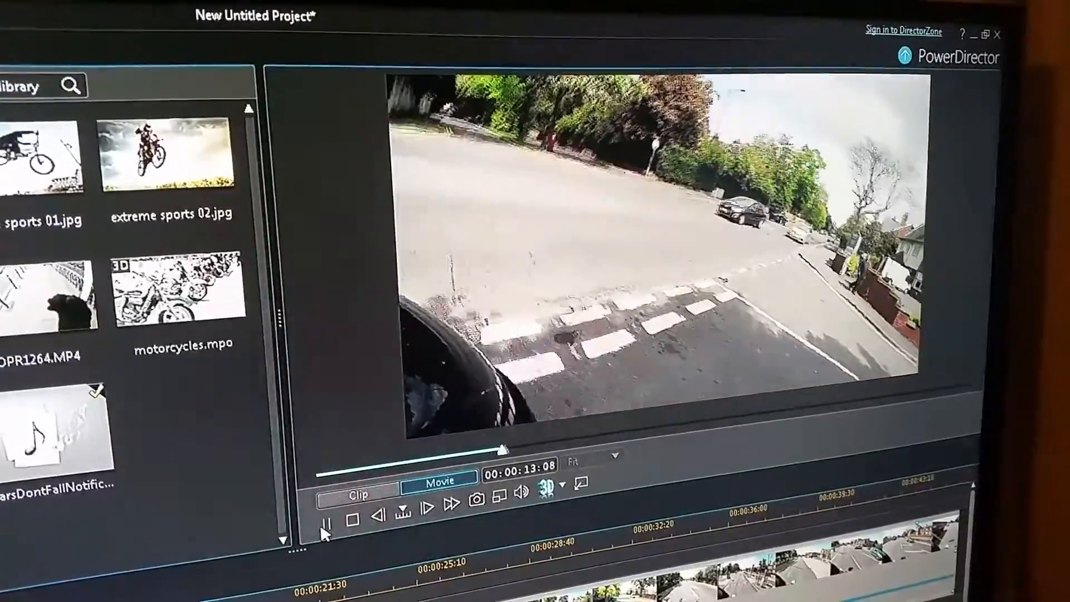